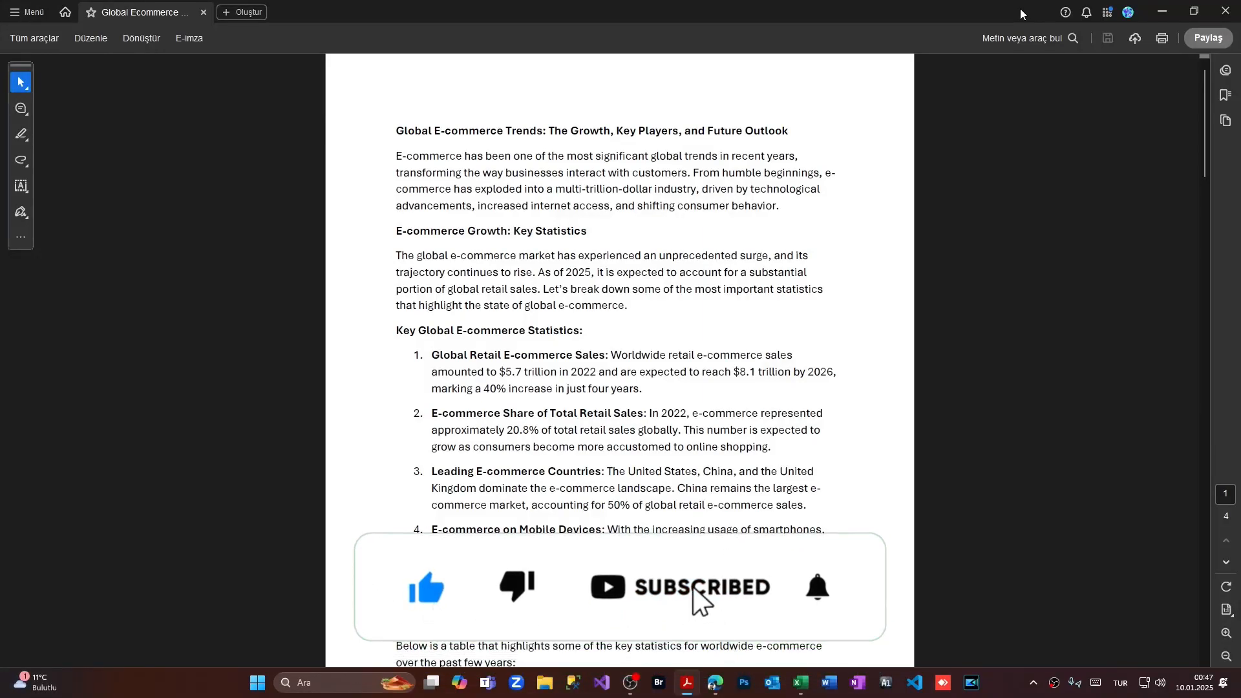
Scroll the Global Ecommerce 2025 PDF in Acrobat down to its product category table.
{"action": "left_click", "coordinate": [815, 587]}
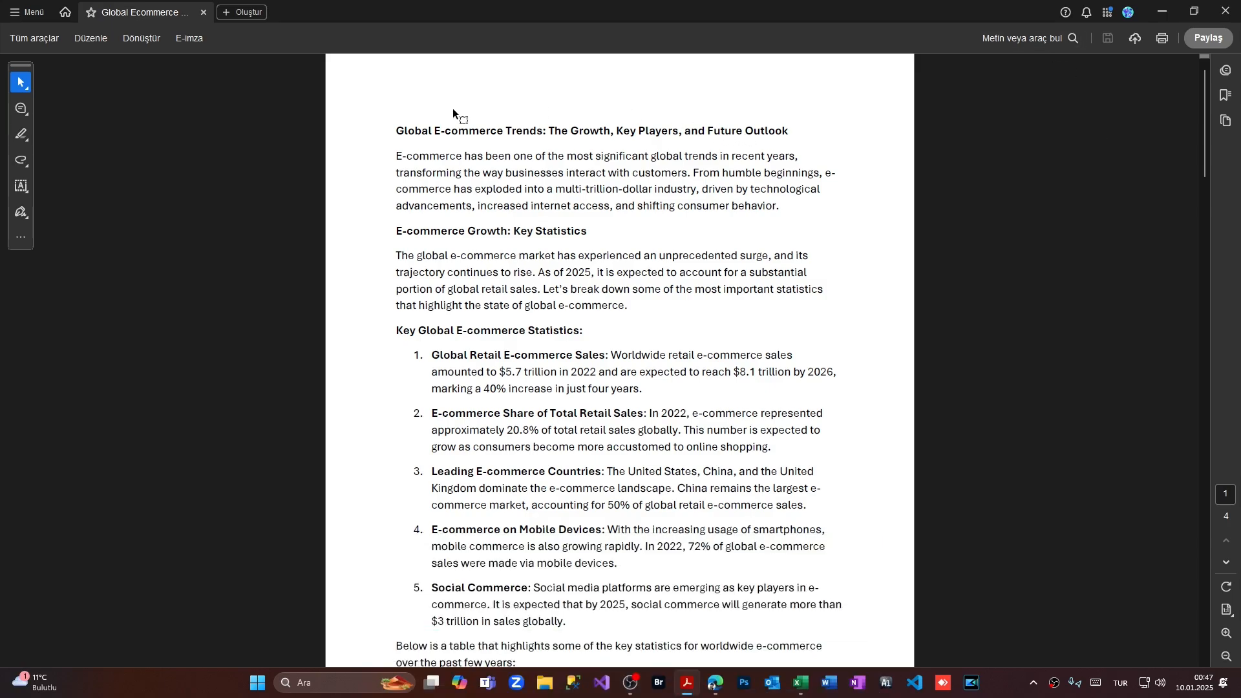
{"action": "scroll", "scroll_direction": "down", "scroll_amount": 3}
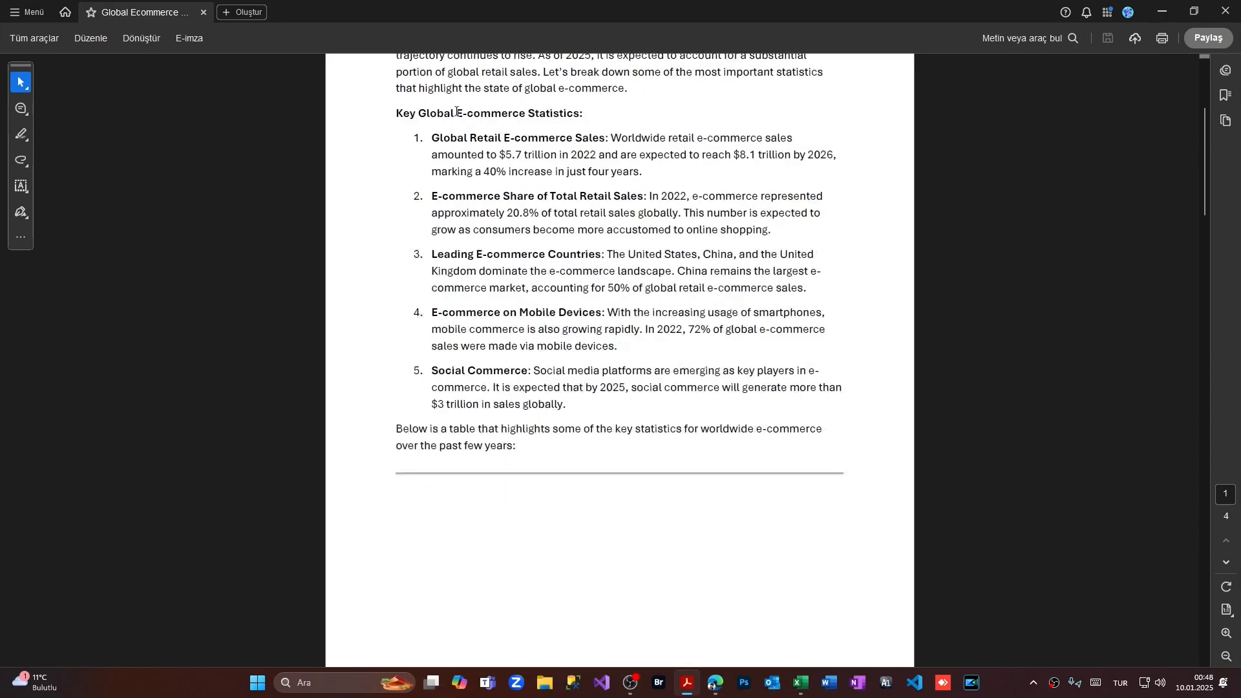
{"action": "scroll", "scroll_direction": "down", "scroll_amount": 3}
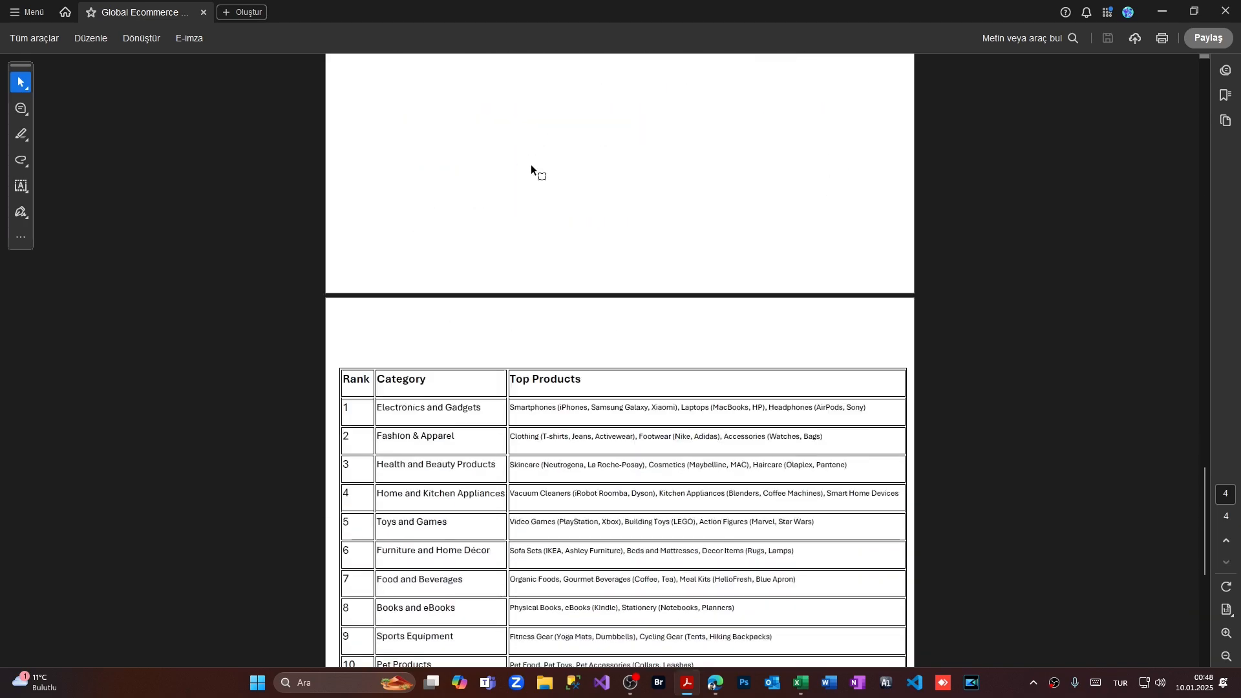
{"action": "scroll", "scroll_direction": "down", "scroll_amount": 3}
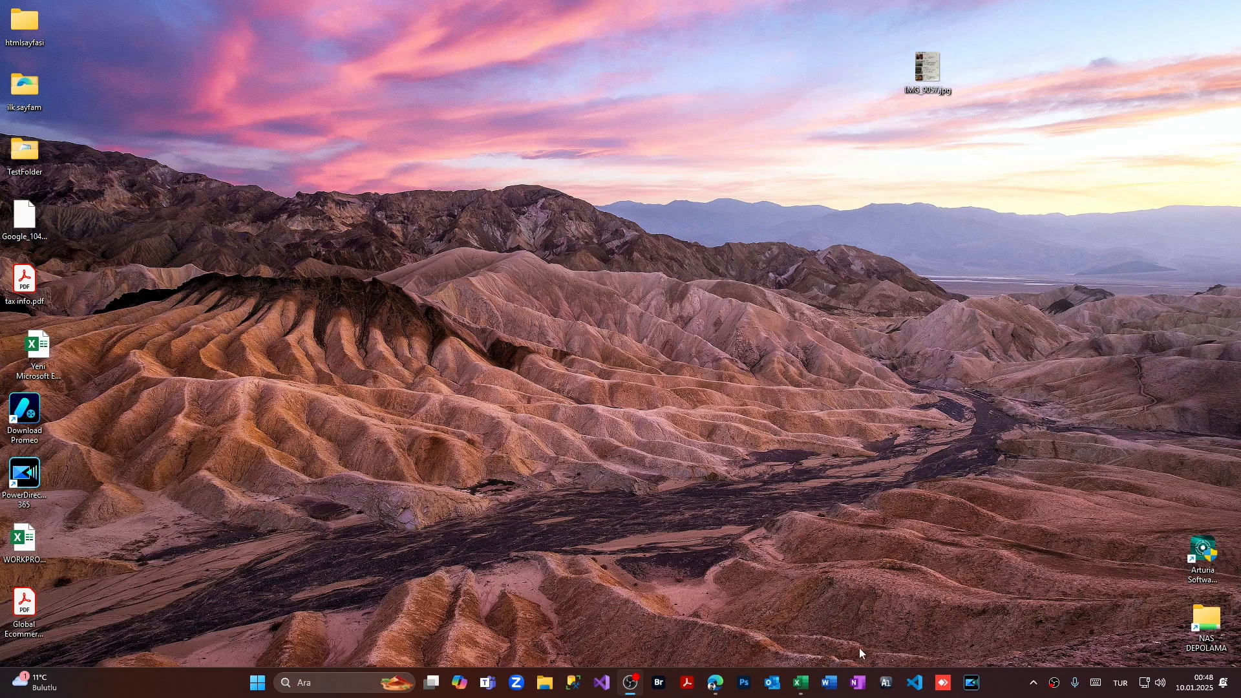
In a blank Excel workbook, start Get Data > From File > From PDF to import a PDF.
{"action": "left_click", "coordinate": [799, 682]}
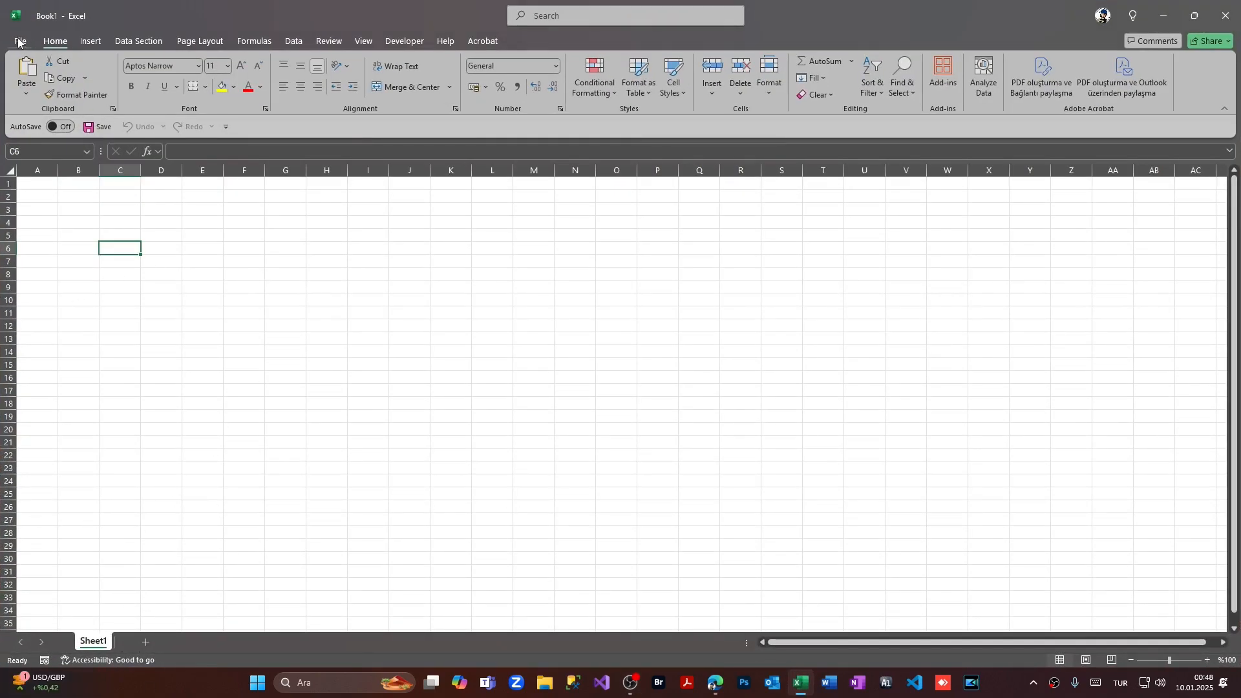
{"action": "left_click", "coordinate": [293, 40]}
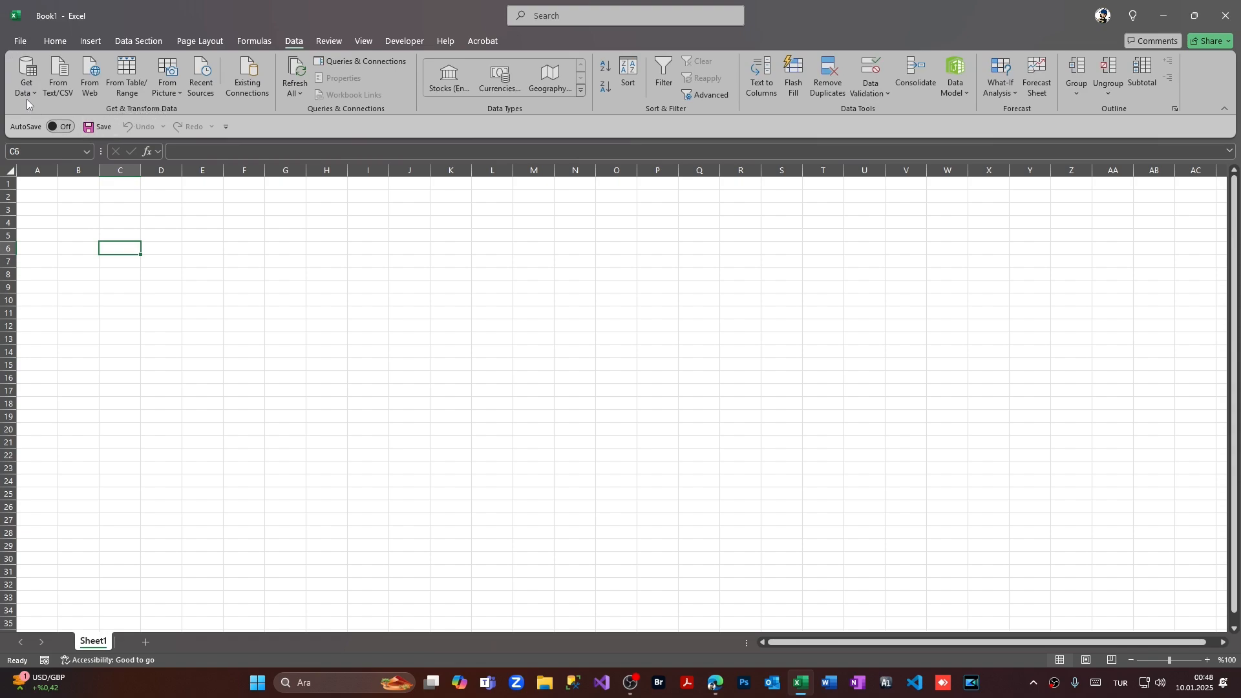
{"action": "left_click", "coordinate": [26, 76]}
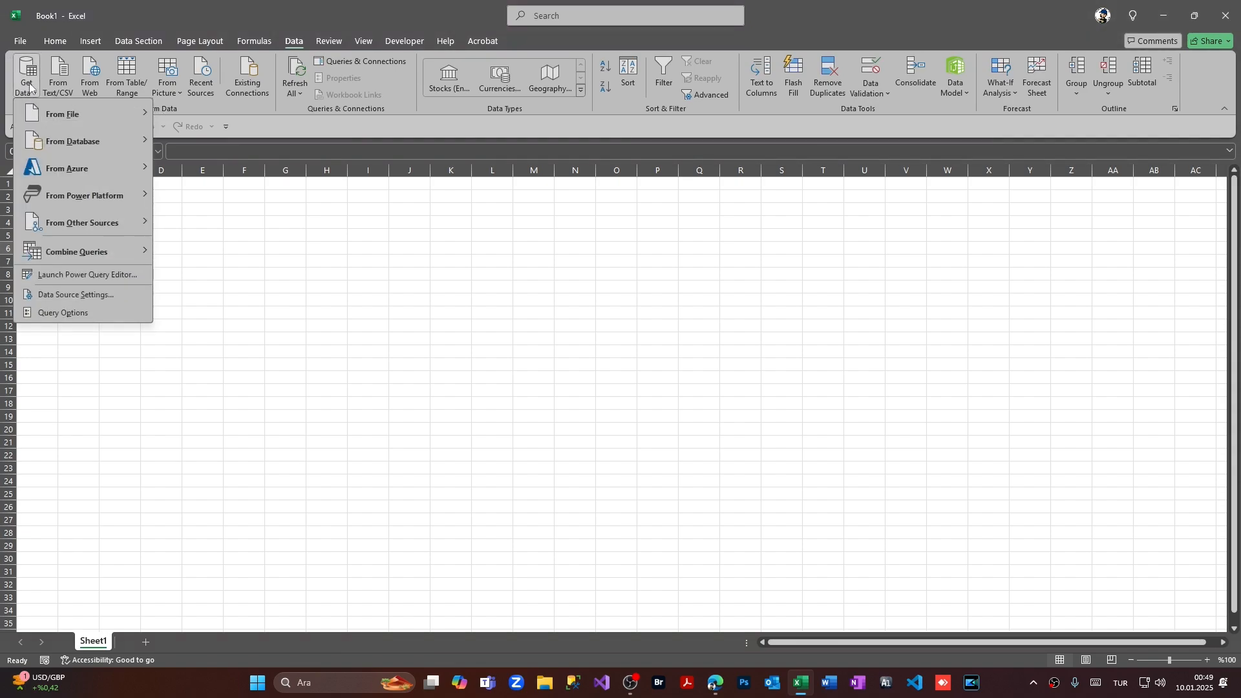
{"action": "mouse_move", "coordinate": [63, 115]}
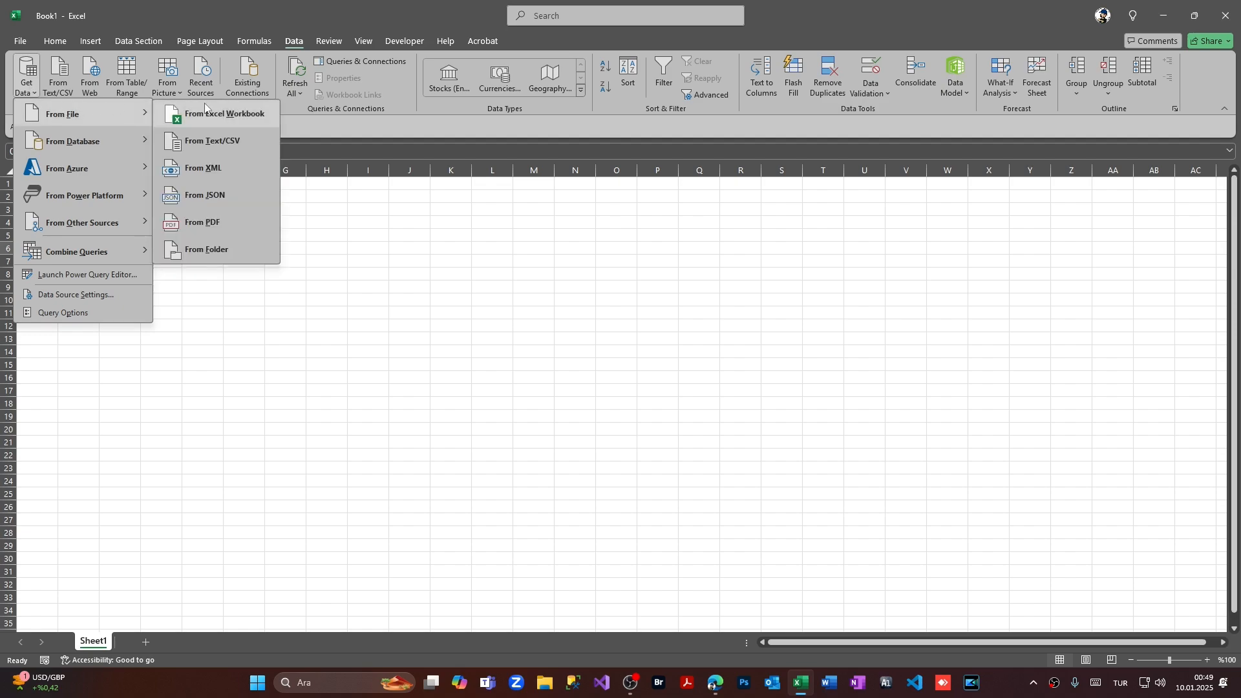
{"action": "mouse_move", "coordinate": [210, 224]}
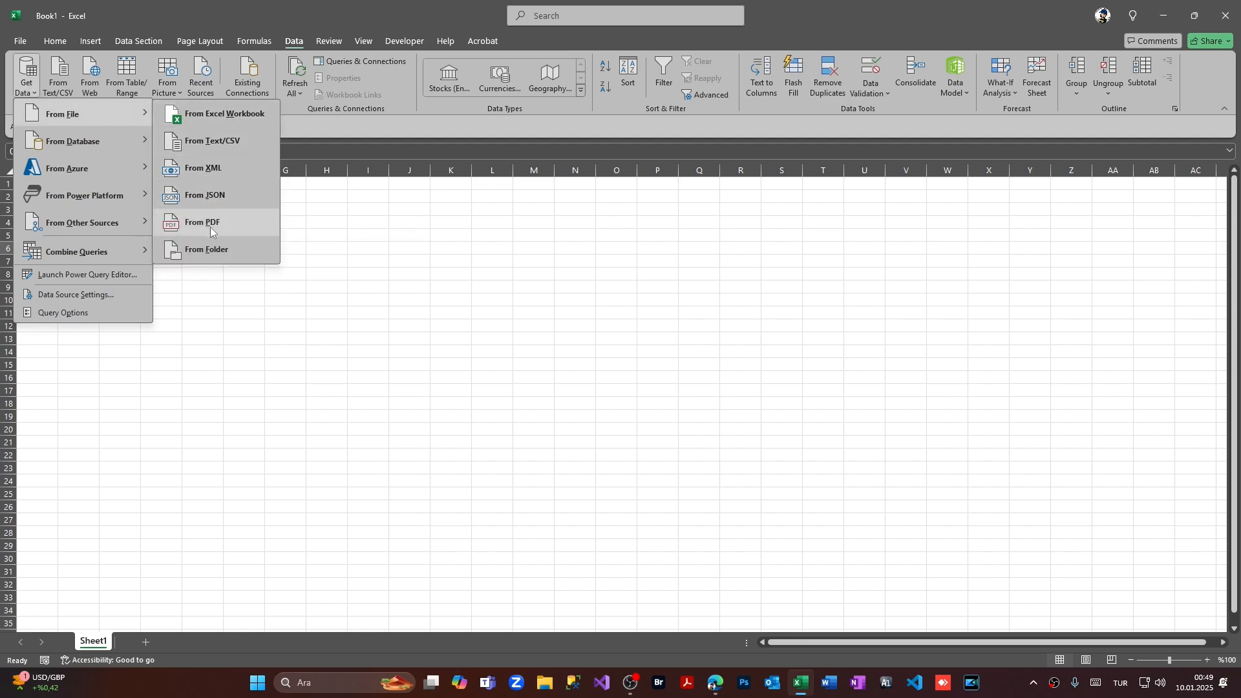
{"action": "left_click", "coordinate": [203, 225]}
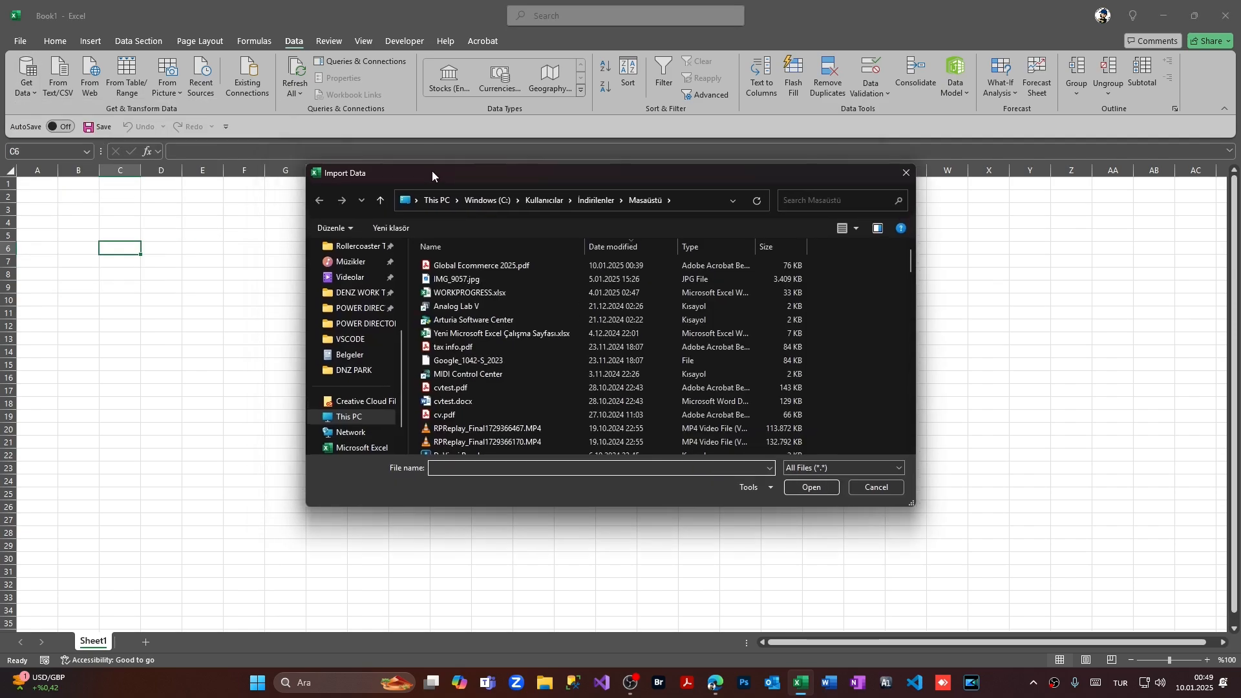
Choose Global Ecommerce 2025.pdf and preview Table001 (Page 2) and Table002 (Page 4) in Navigator.
{"action": "left_click", "coordinate": [481, 266]}
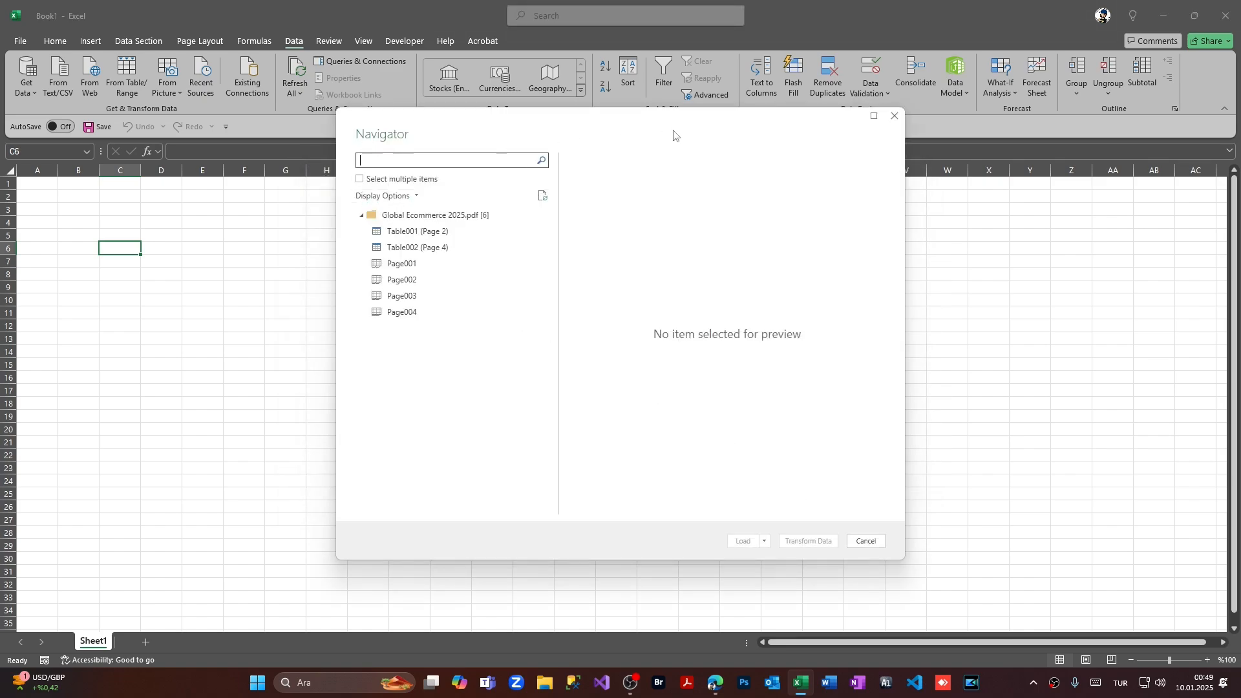
{"action": "mouse_move", "coordinate": [363, 59]}
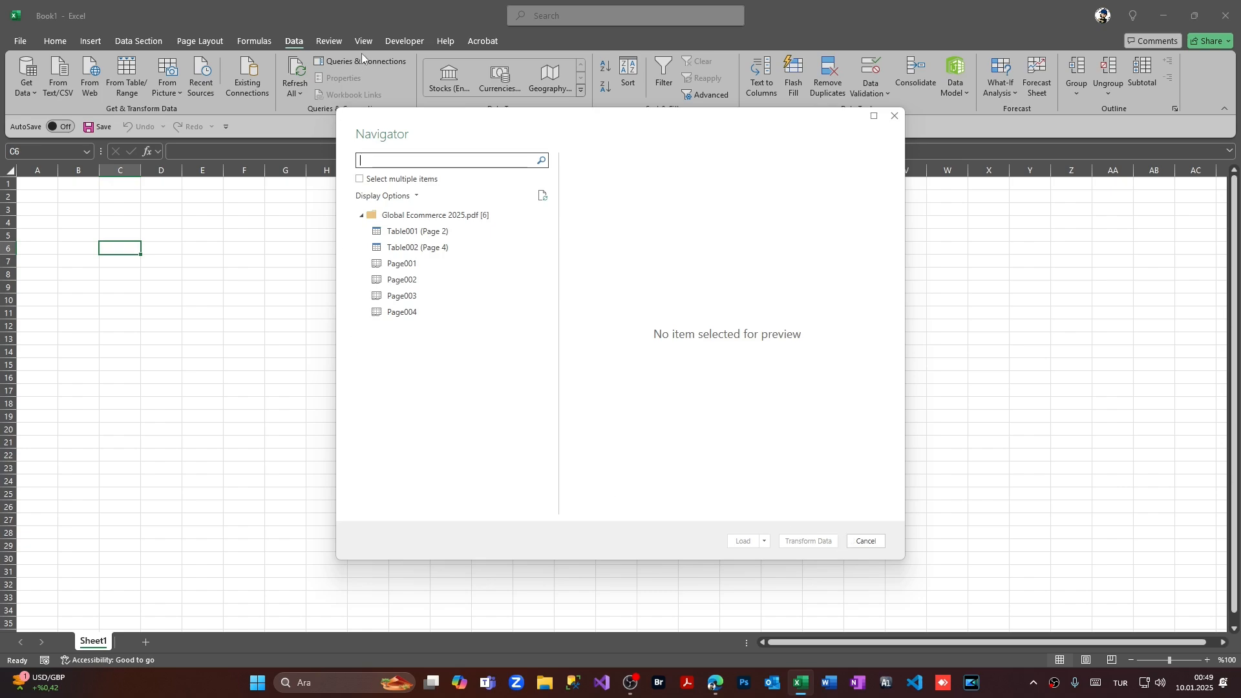
{"action": "left_click", "coordinate": [418, 231]}
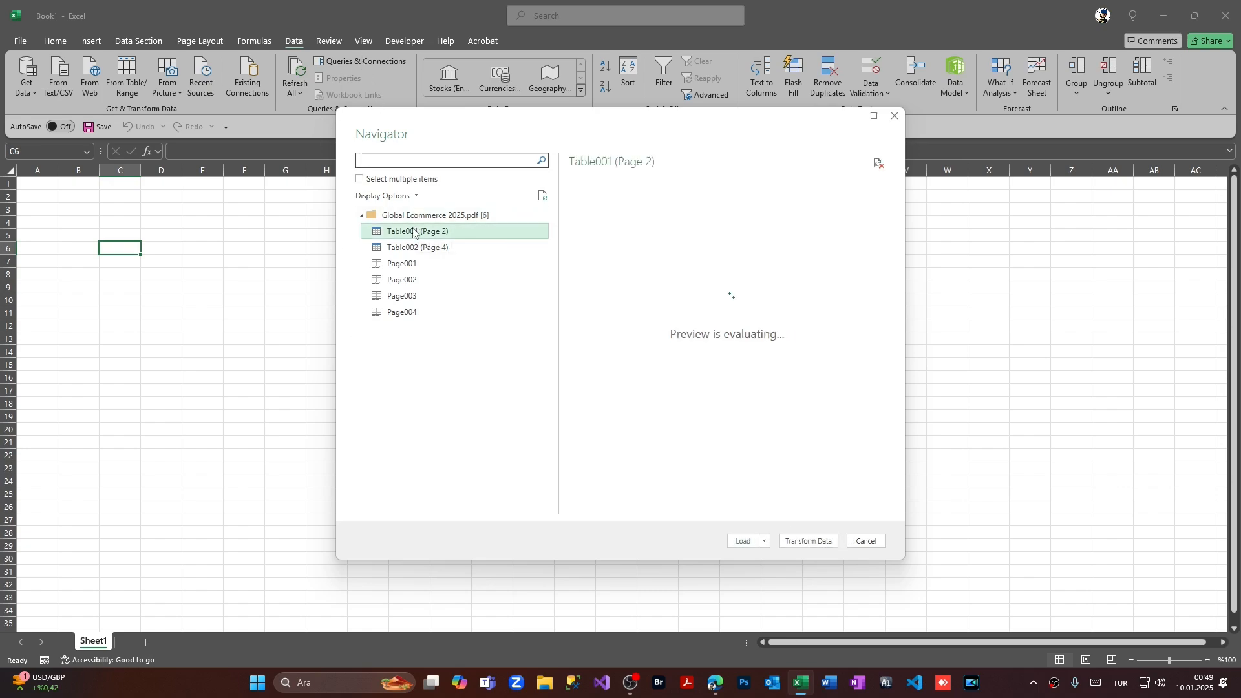
{"action": "mouse_move", "coordinate": [404, 247]}
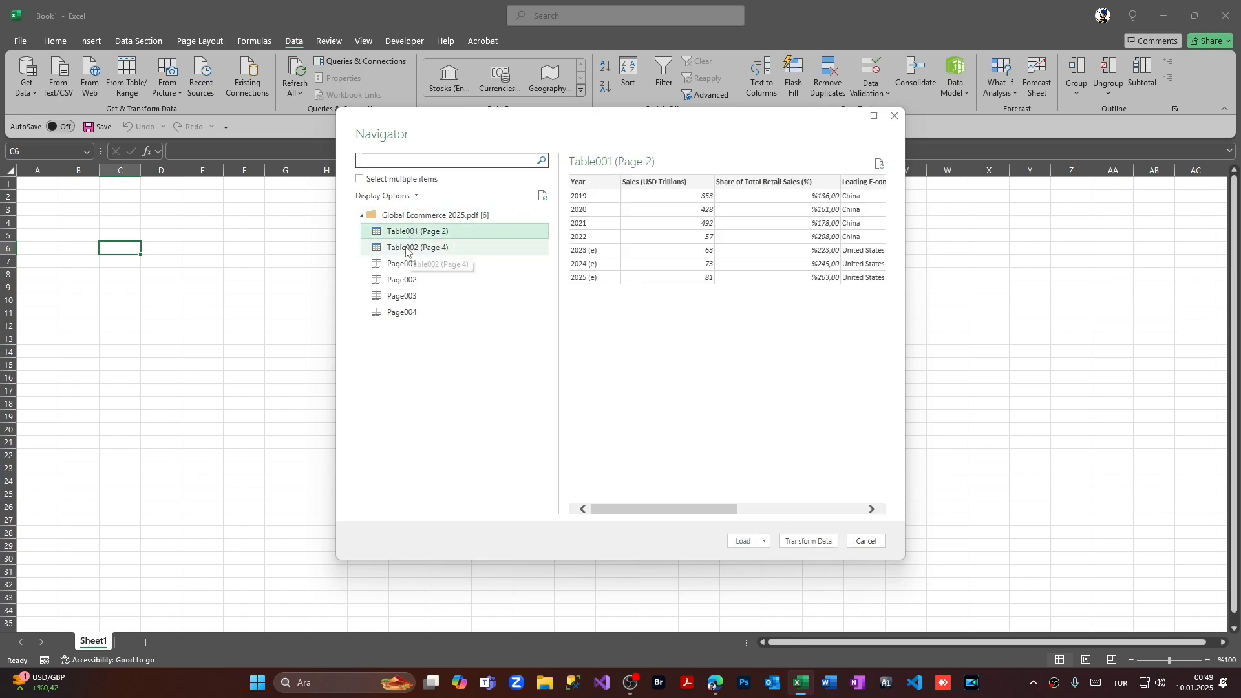
{"action": "left_click", "coordinate": [417, 247]}
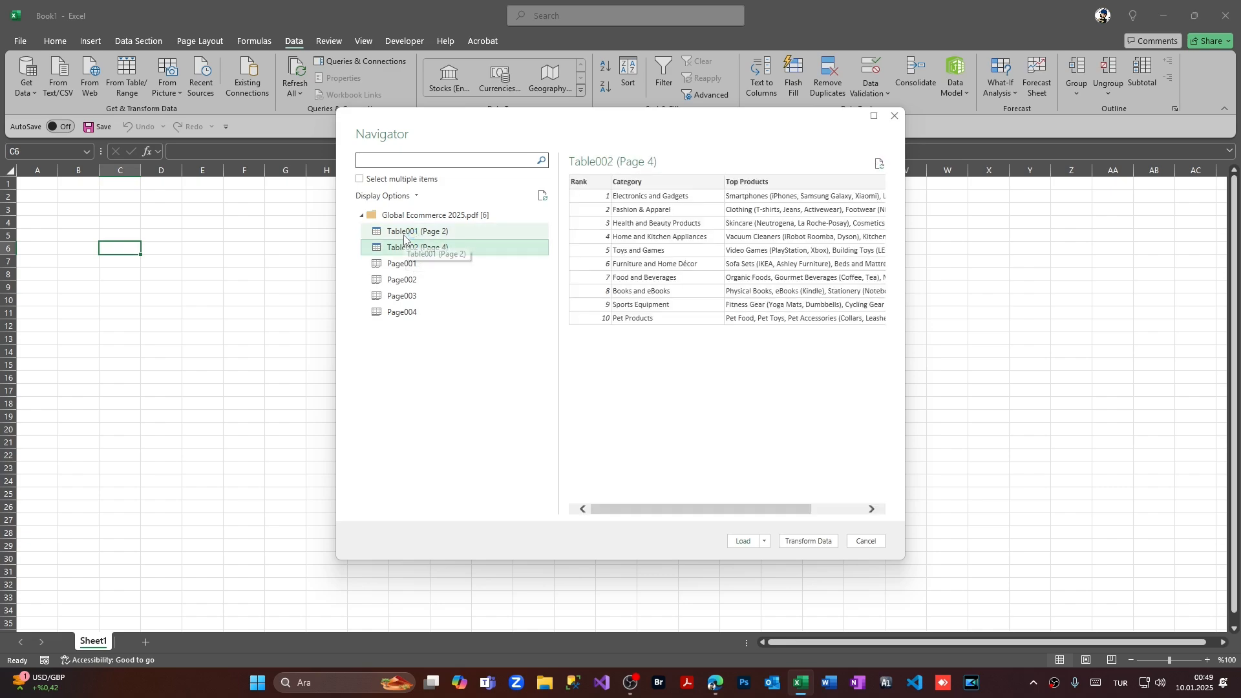
{"action": "left_click", "coordinate": [418, 230]}
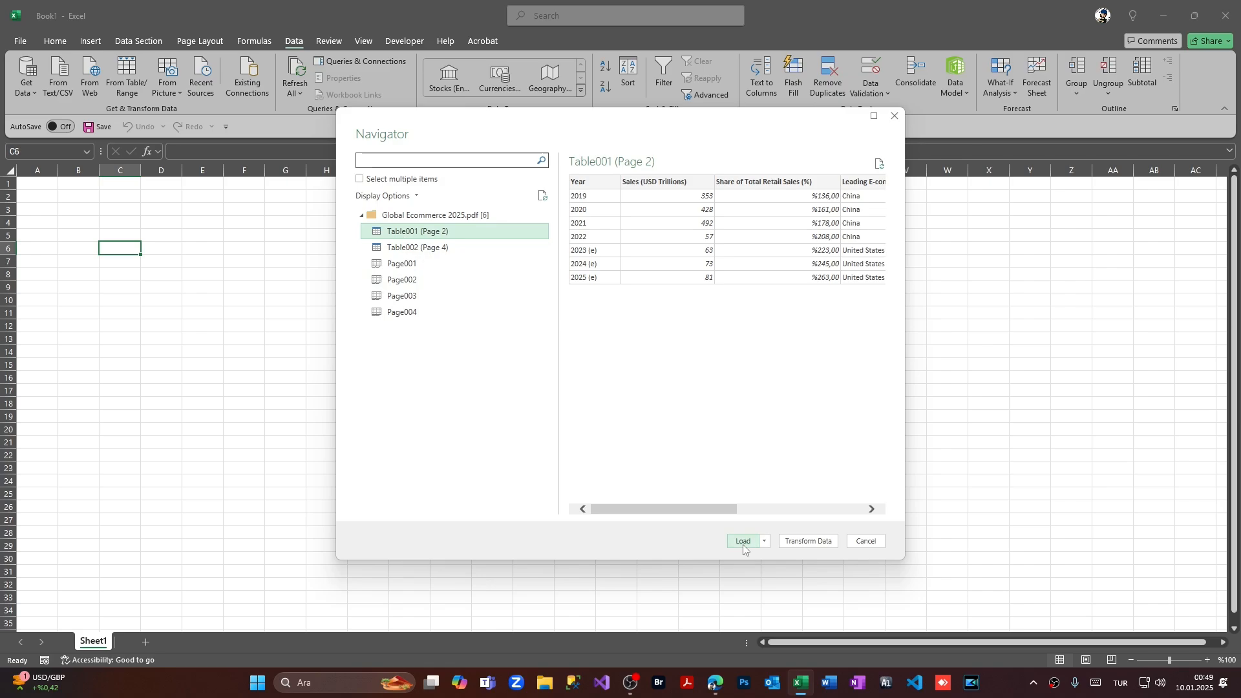
Load Table001 (Page 2) onto its own sheet and begin a second PDF import.
{"action": "left_click", "coordinate": [742, 541]}
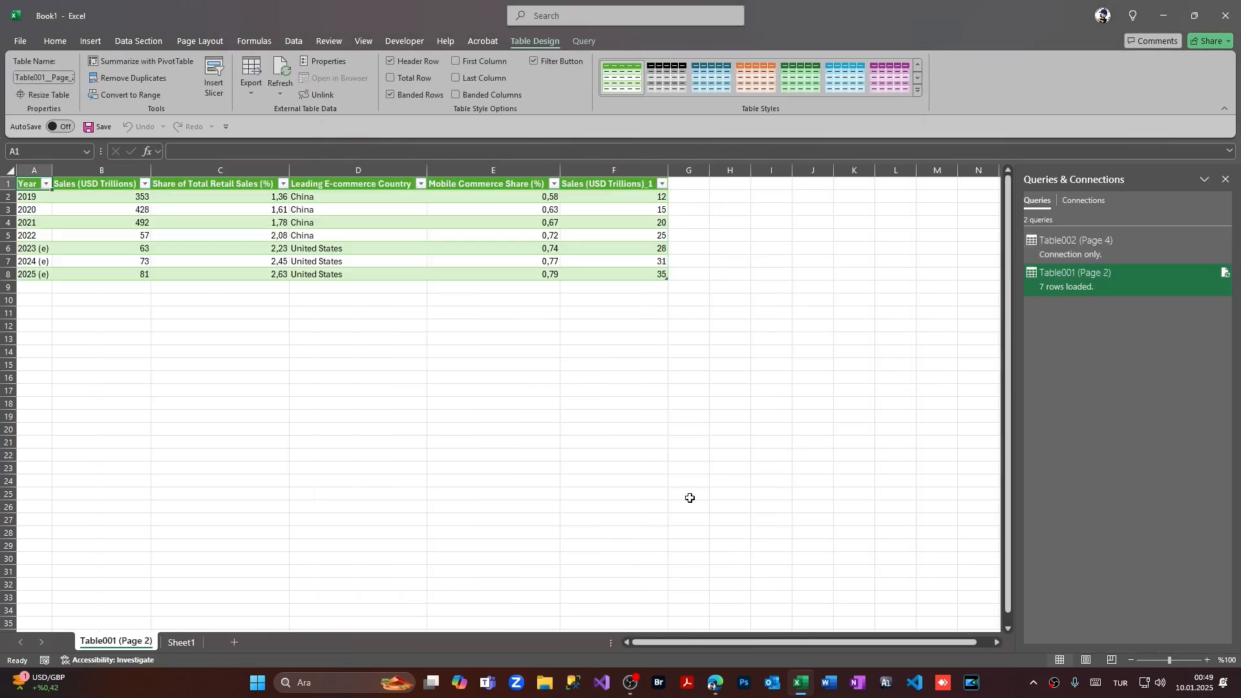
{"action": "mouse_move", "coordinate": [77, 288]}
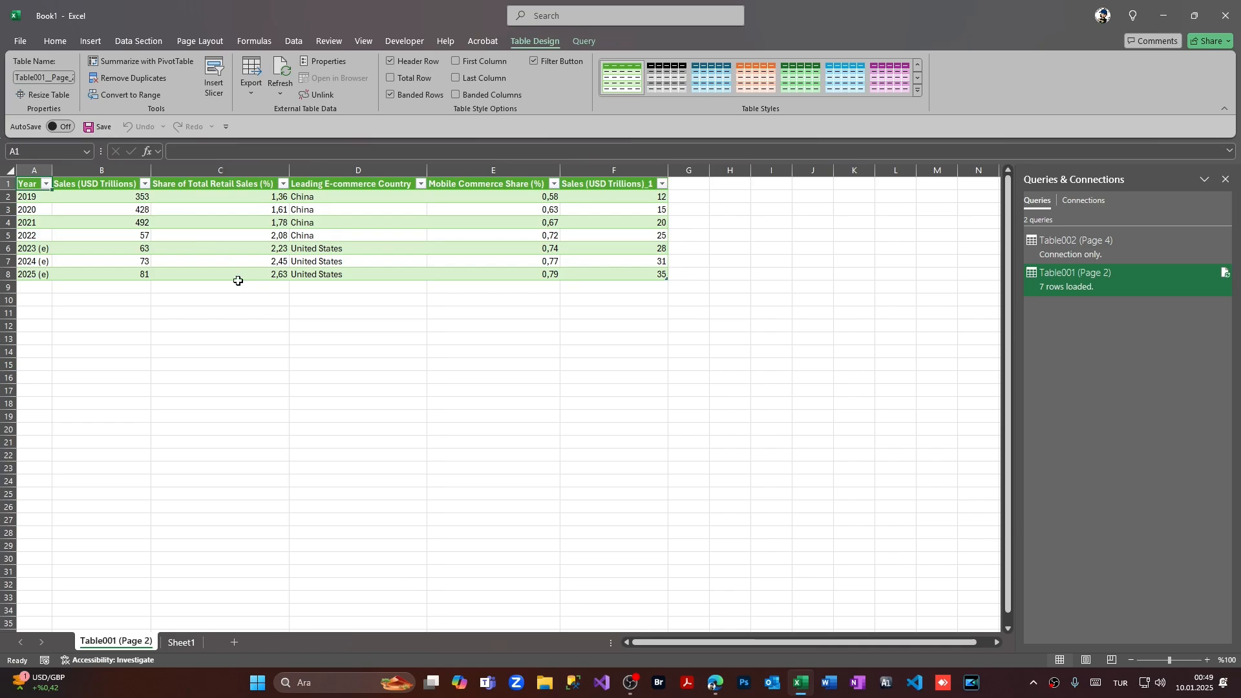
{"action": "left_click", "coordinate": [293, 40]}
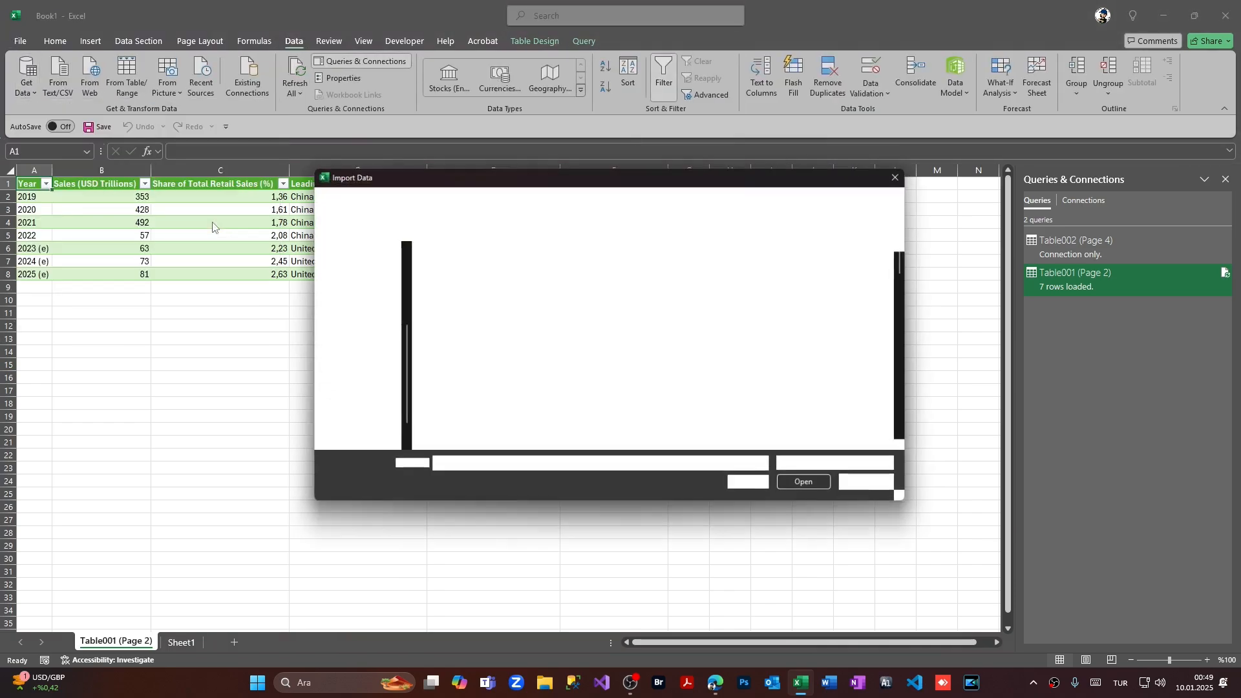
From the same PDF, load Table002 (Page 4) onto a new sheet.
{"action": "left_click", "coordinate": [801, 480]}
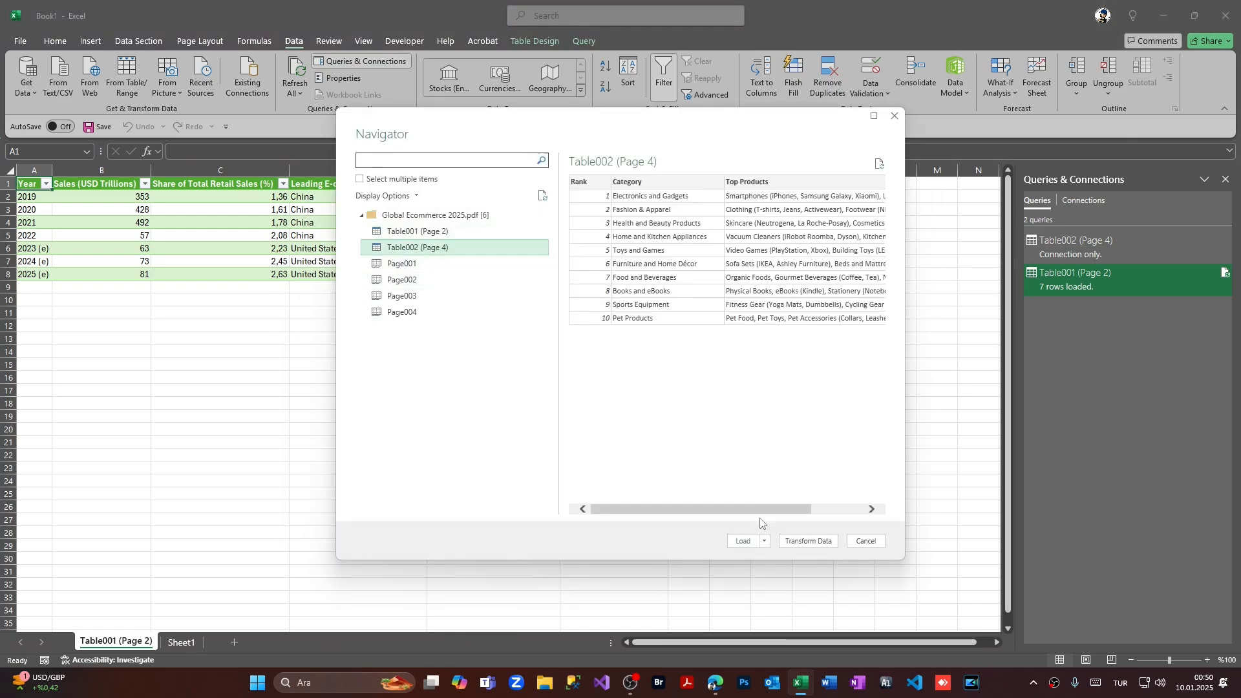
{"action": "left_click", "coordinate": [741, 540]}
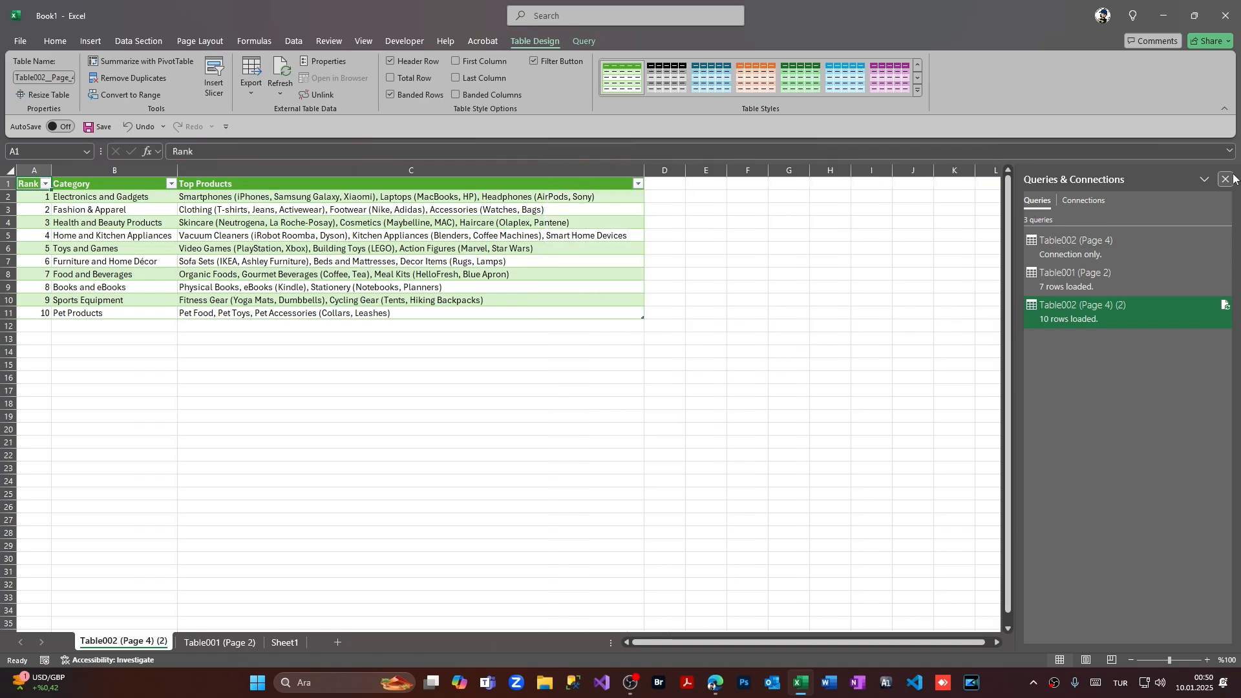
Close the Queries & Connections pane and view the Table002 (Page 4) (2) sheet.
{"action": "left_click", "coordinate": [220, 642]}
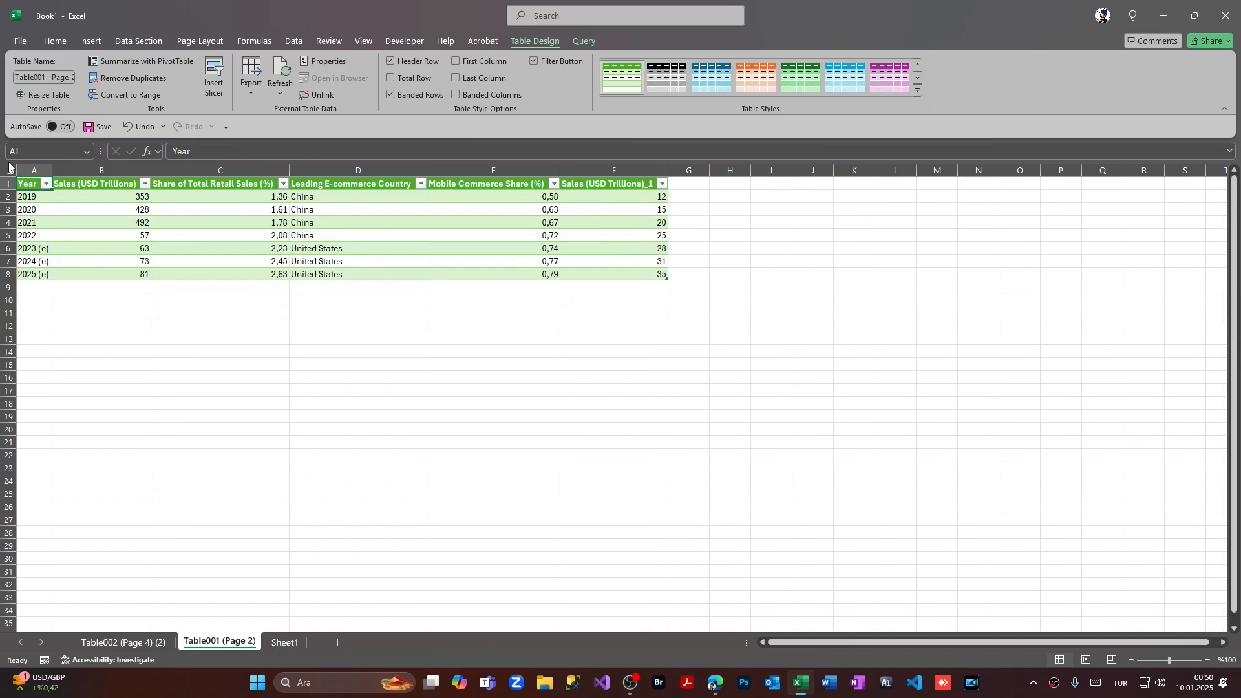
{"action": "left_click", "coordinate": [124, 643]}
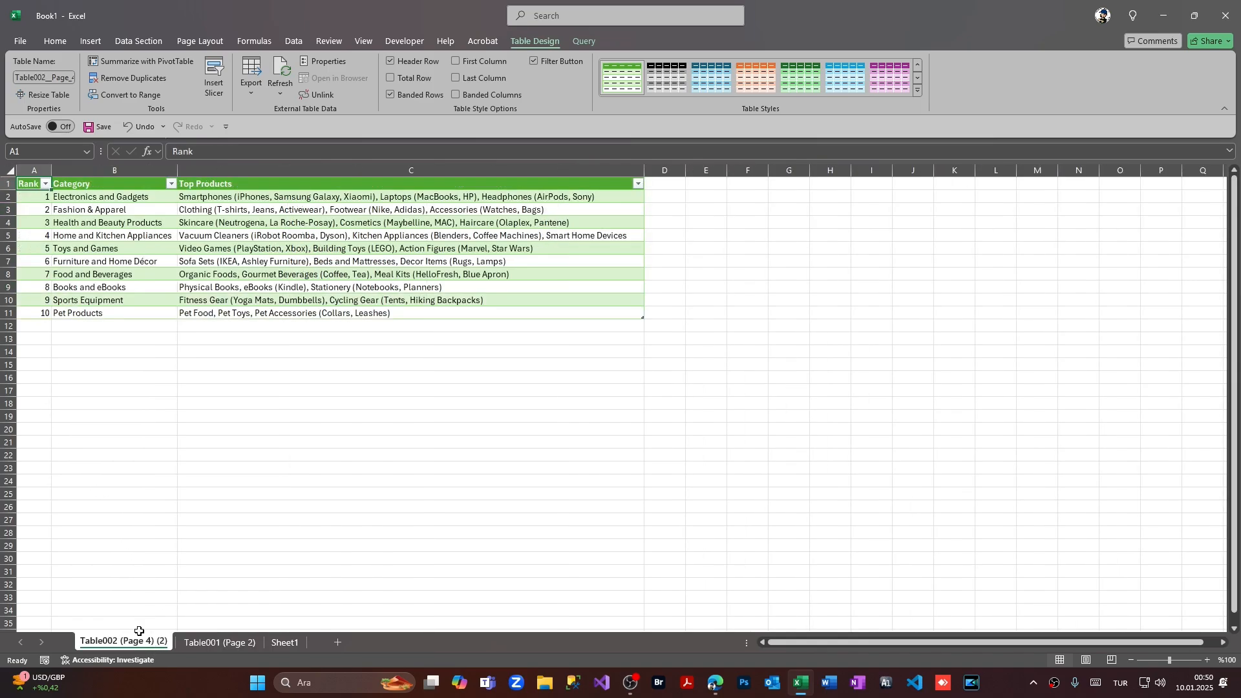